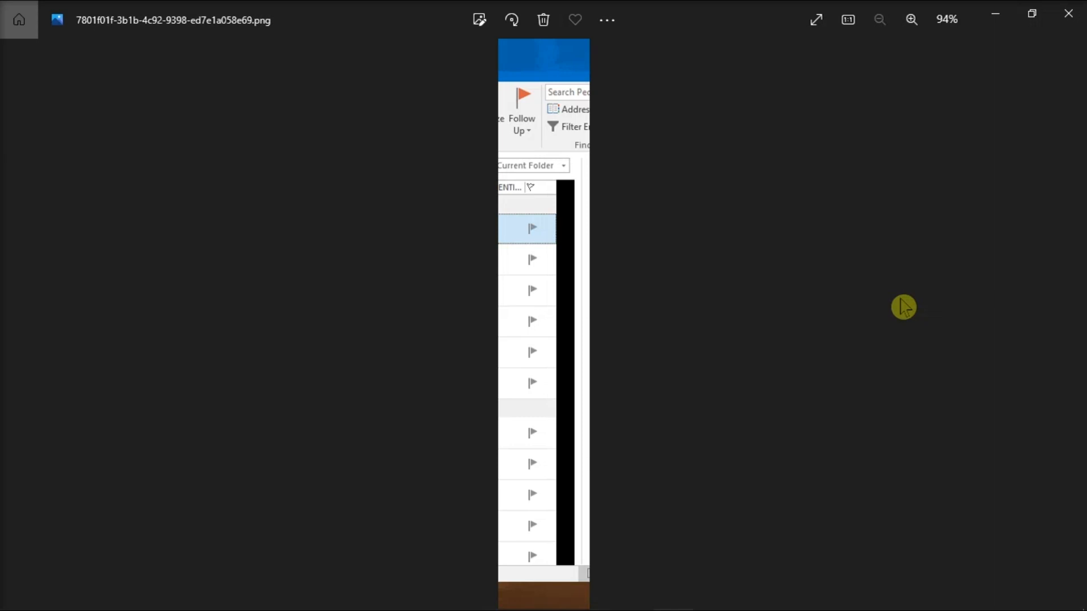
pyautogui.moveTo(560, 186)
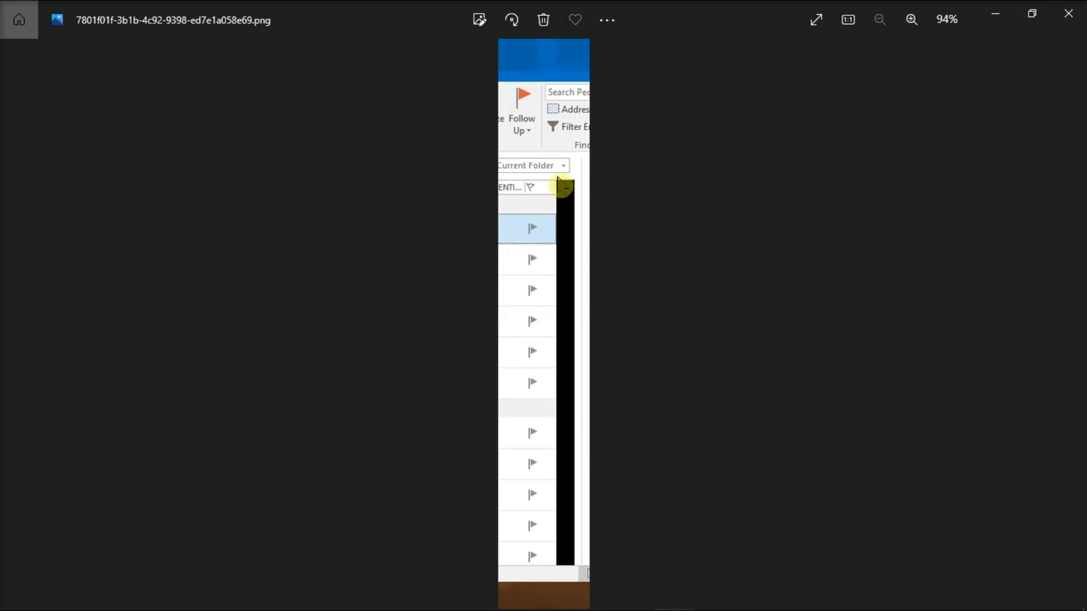
pyautogui.moveTo(634, 288)
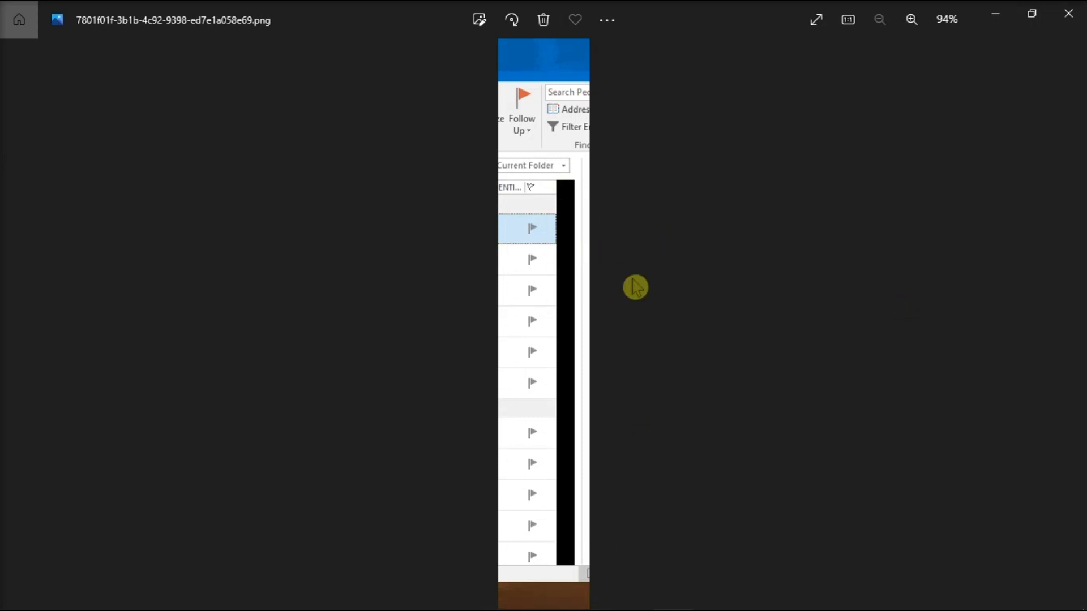
pyautogui.moveTo(923, 342)
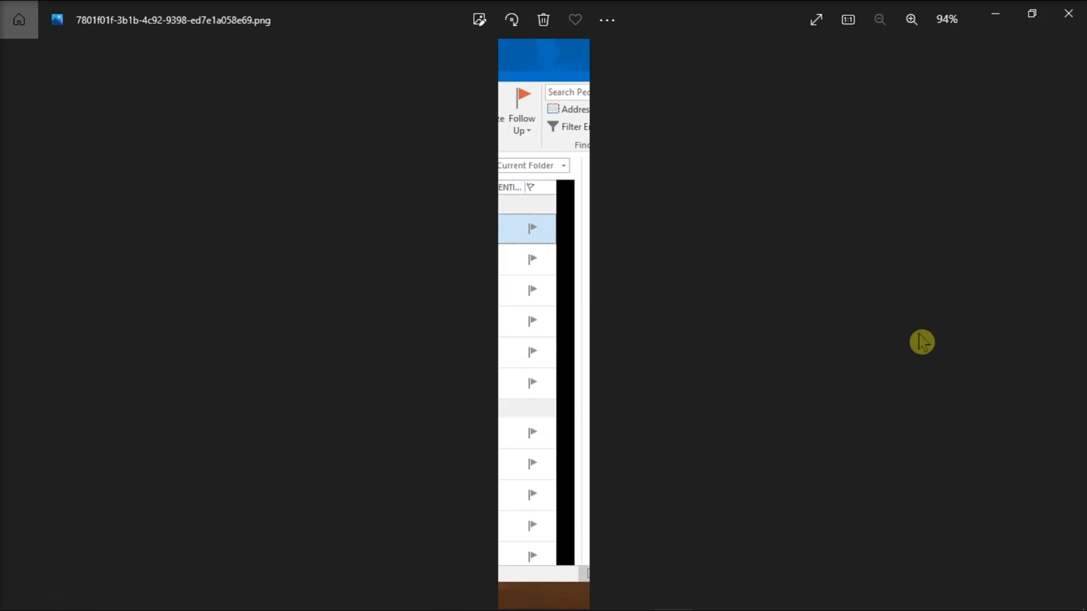
# Close the Photos screenshot of the black scroll bar and return to Outlook
pyautogui.click(632, 595)
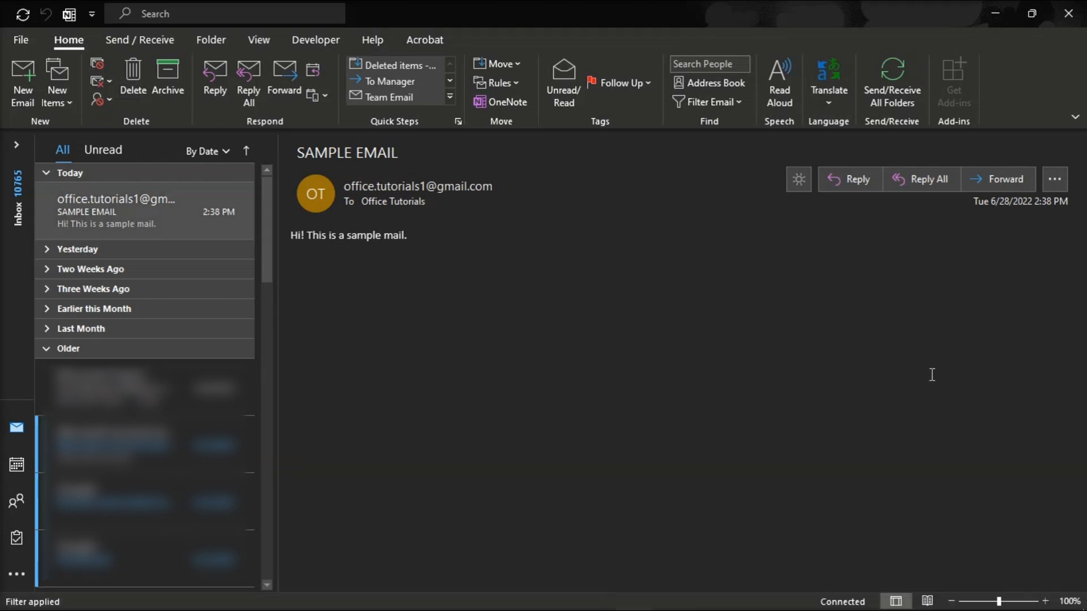
pyautogui.moveTo(920, 373)
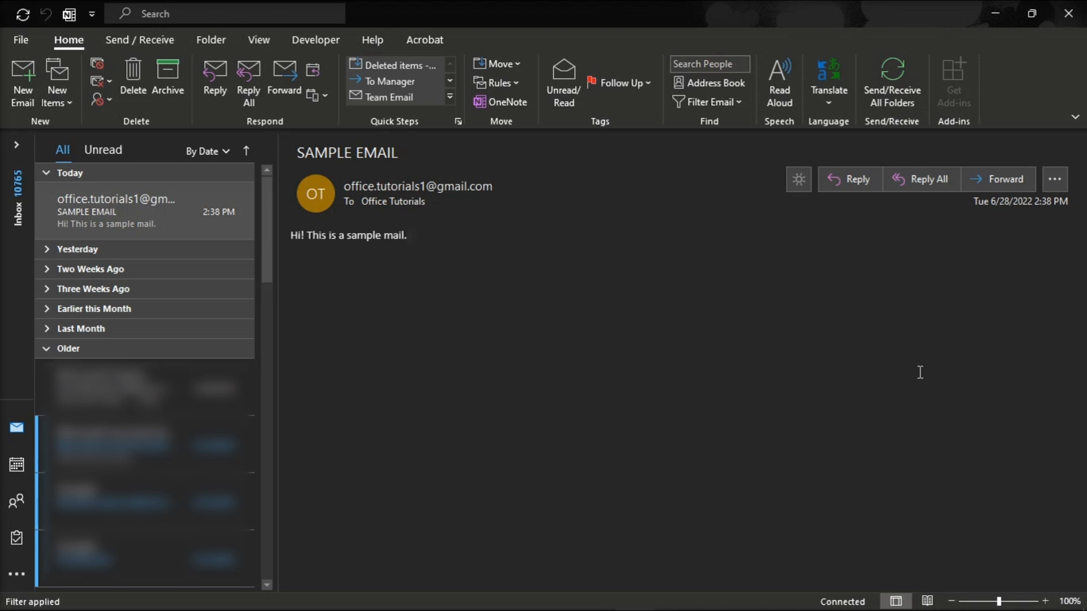
pyautogui.moveTo(997, 602)
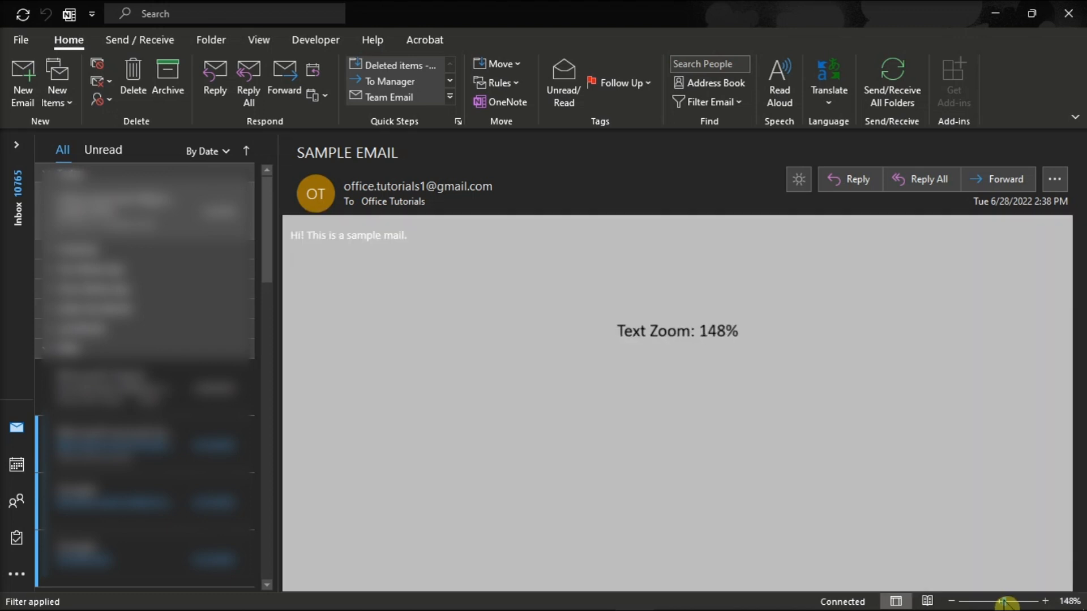
# Raise the status-bar text zoom to 148% so the reading pane redraws
pyautogui.click(1045, 602)
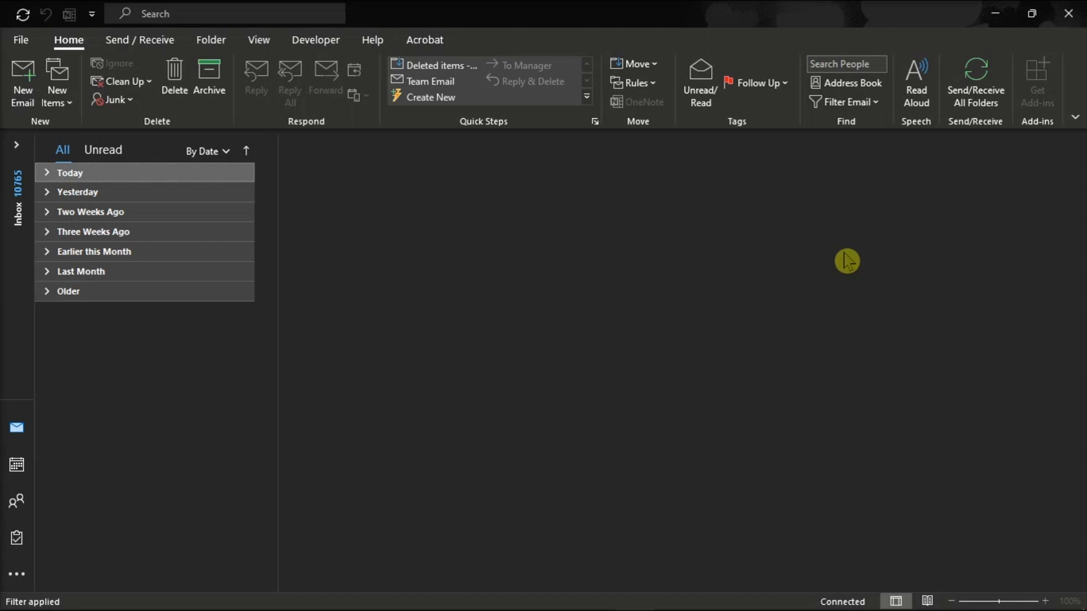
pyautogui.moveTo(267, 105)
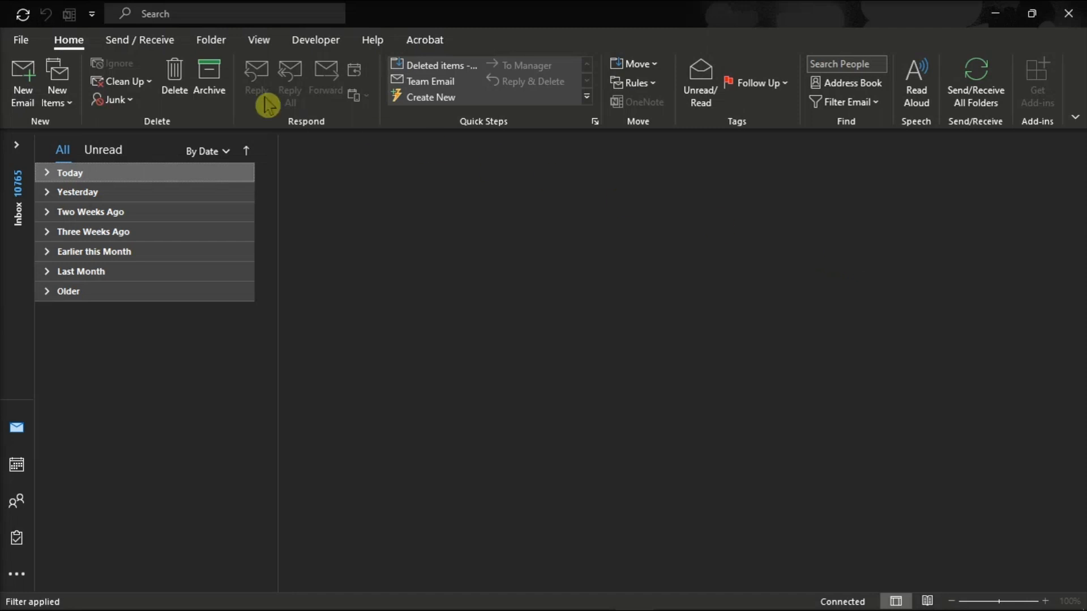
# Open the Outlook Options dialog from the File menu
pyautogui.click(21, 40)
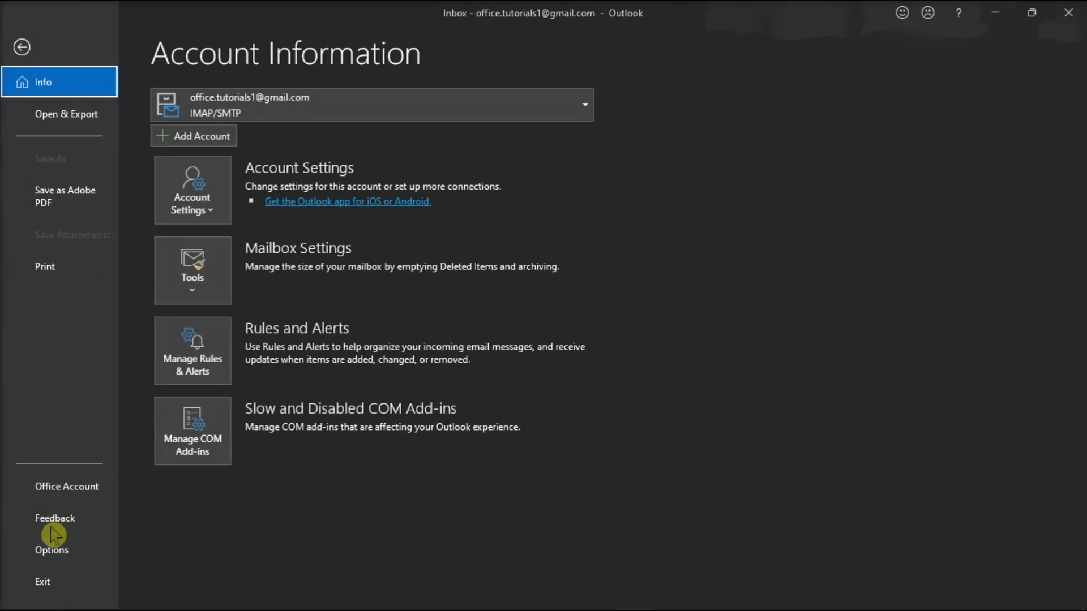
pyautogui.click(21, 46)
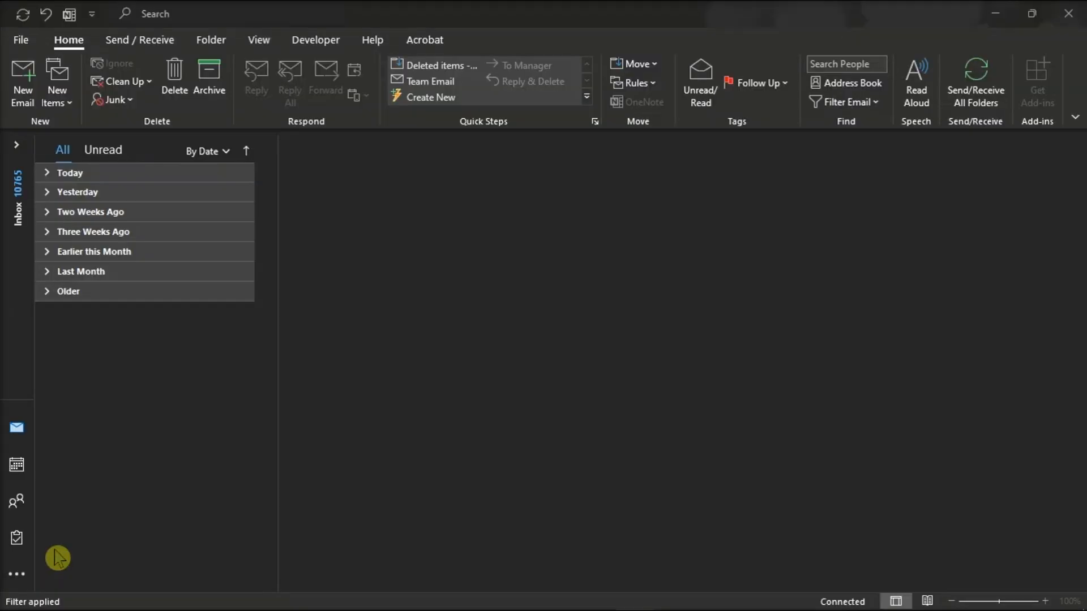
pyautogui.click(21, 39)
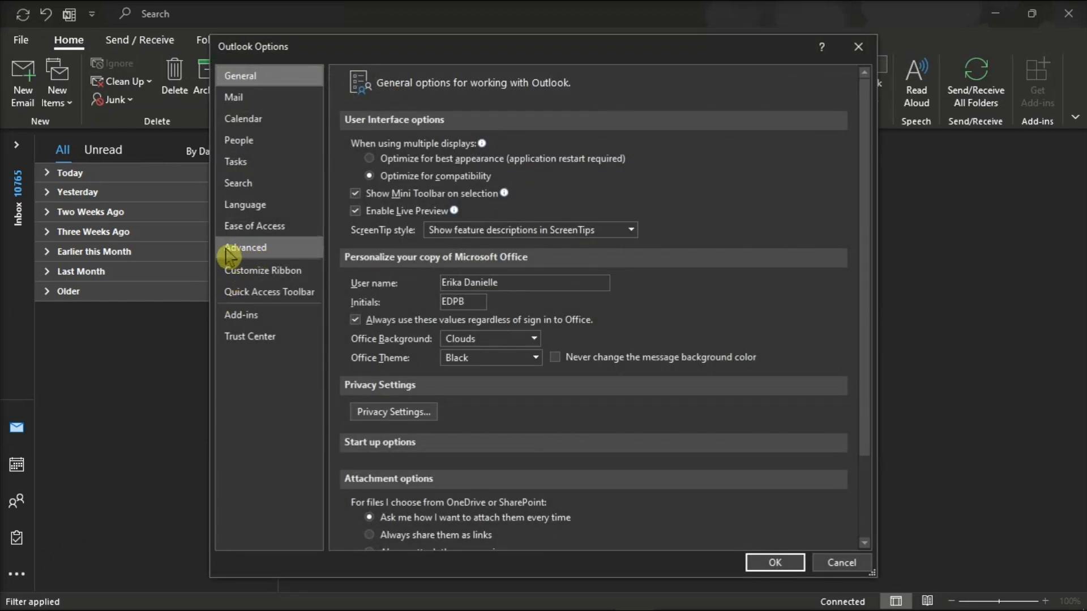
# Check 'Disable hardware graphics acceleration' under Advanced > Display and confirm with OK
pyautogui.click(245, 248)
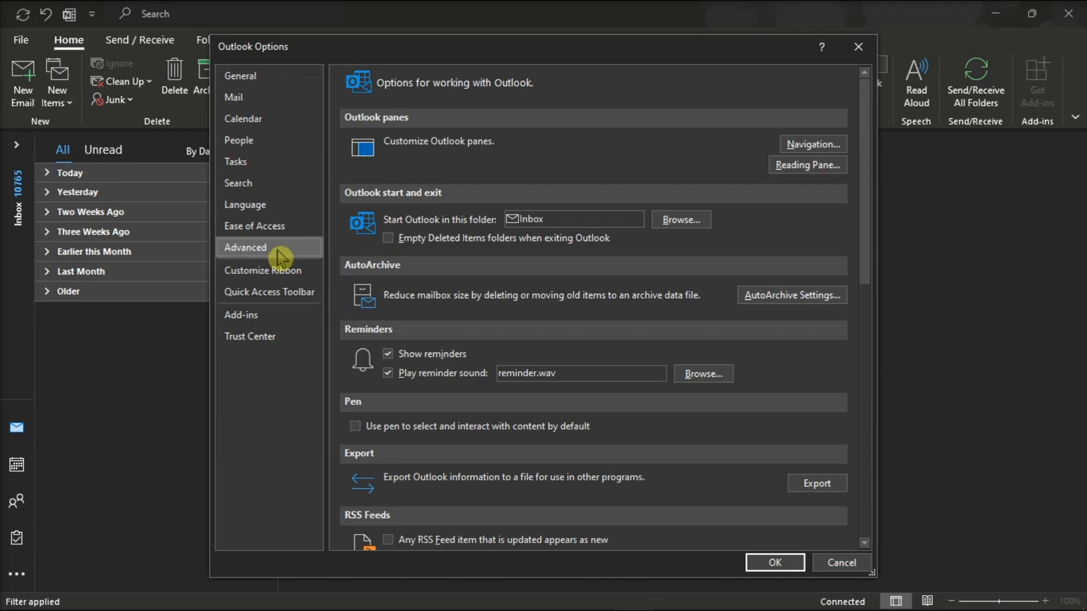
pyautogui.scroll(-3)
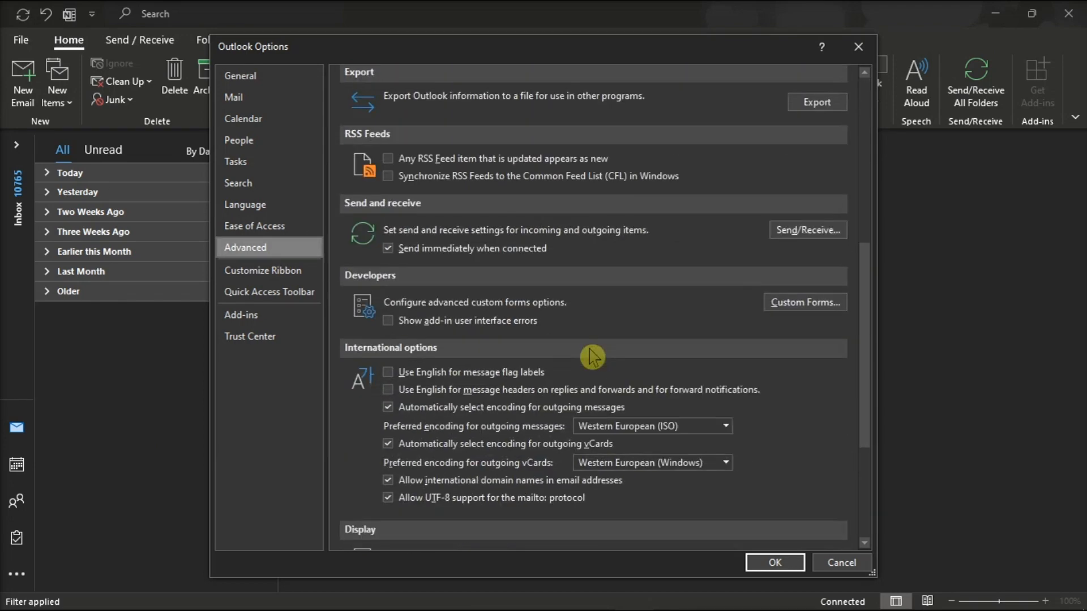
pyautogui.scroll(-3)
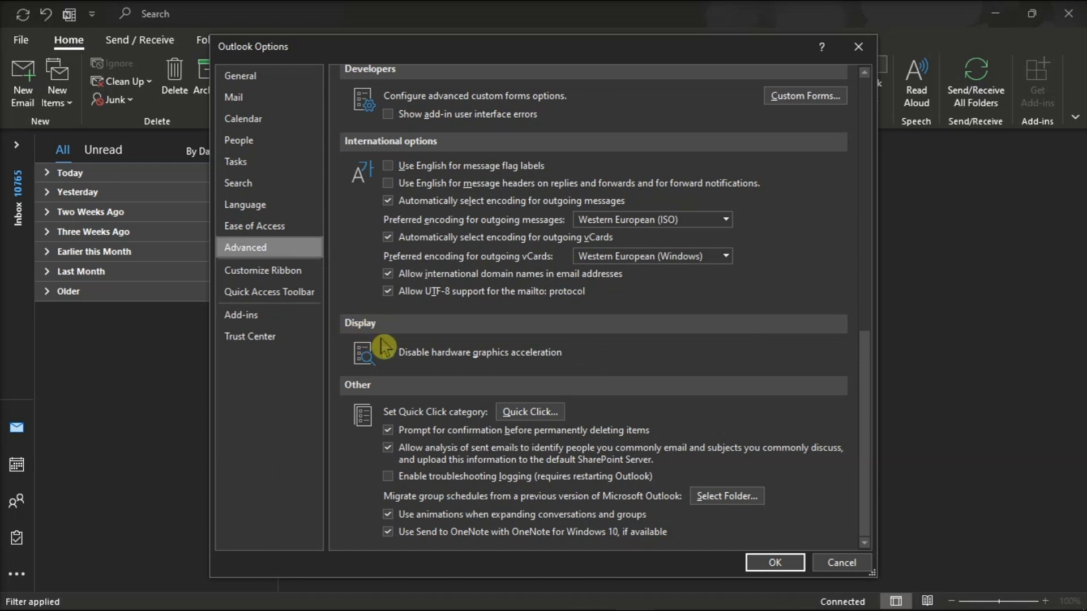
pyautogui.click(389, 353)
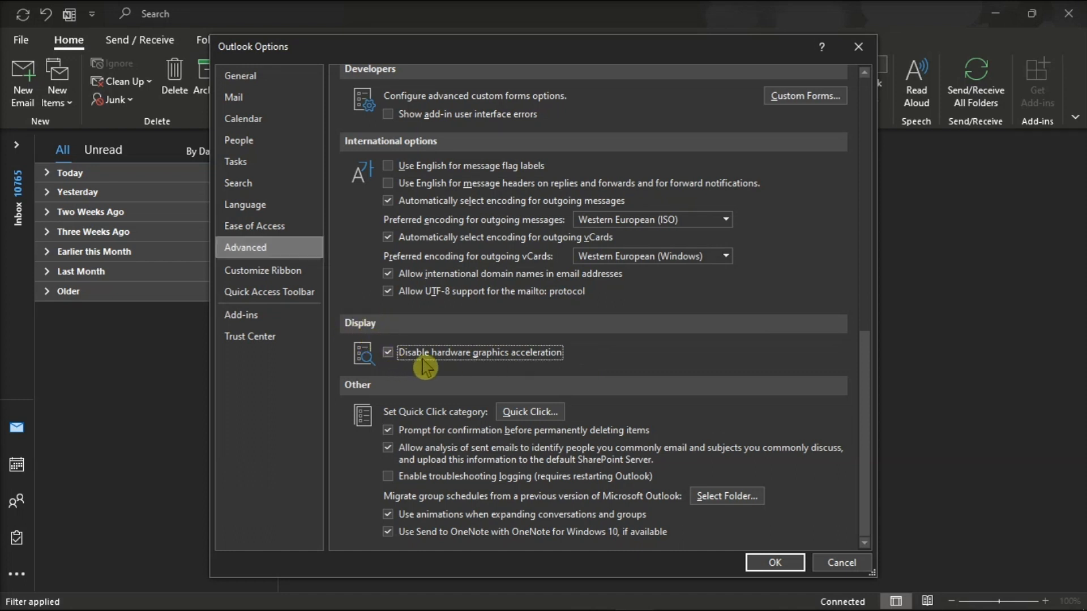
pyautogui.moveTo(488, 392)
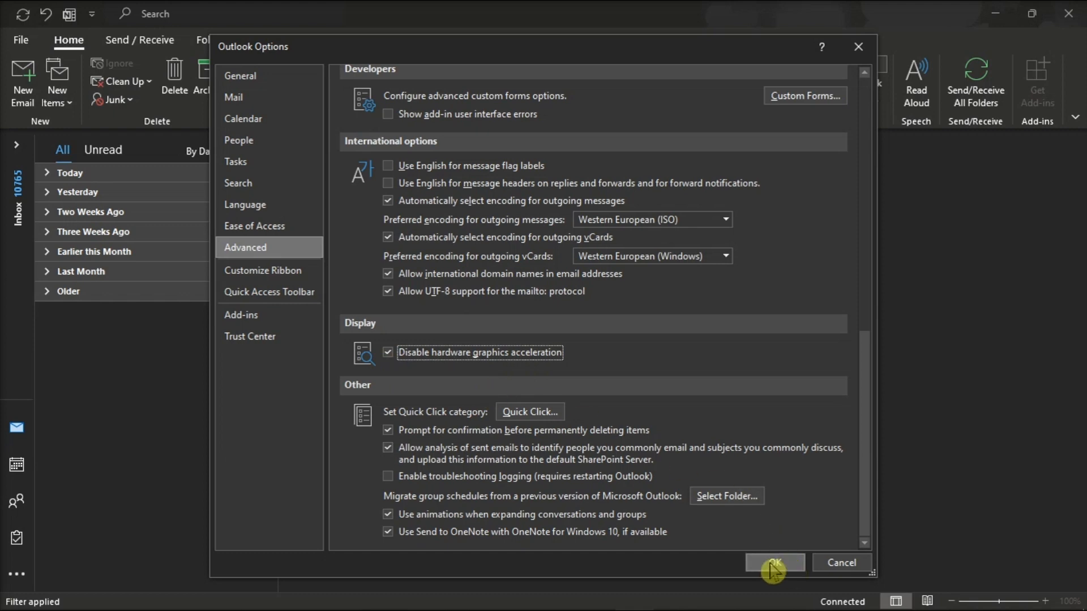
pyautogui.click(774, 562)
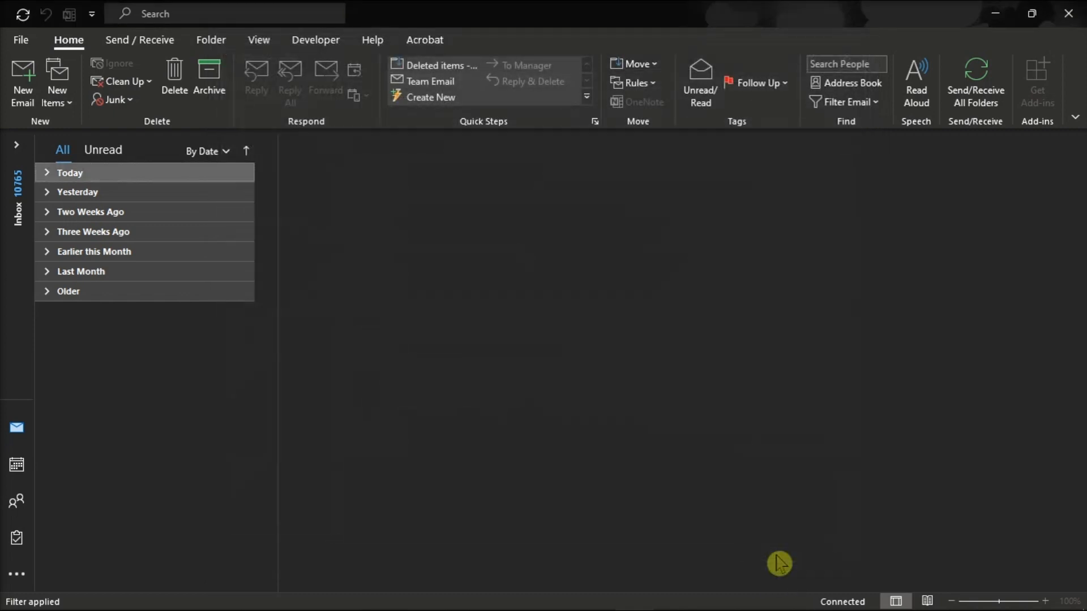
pyautogui.moveTo(872, 262)
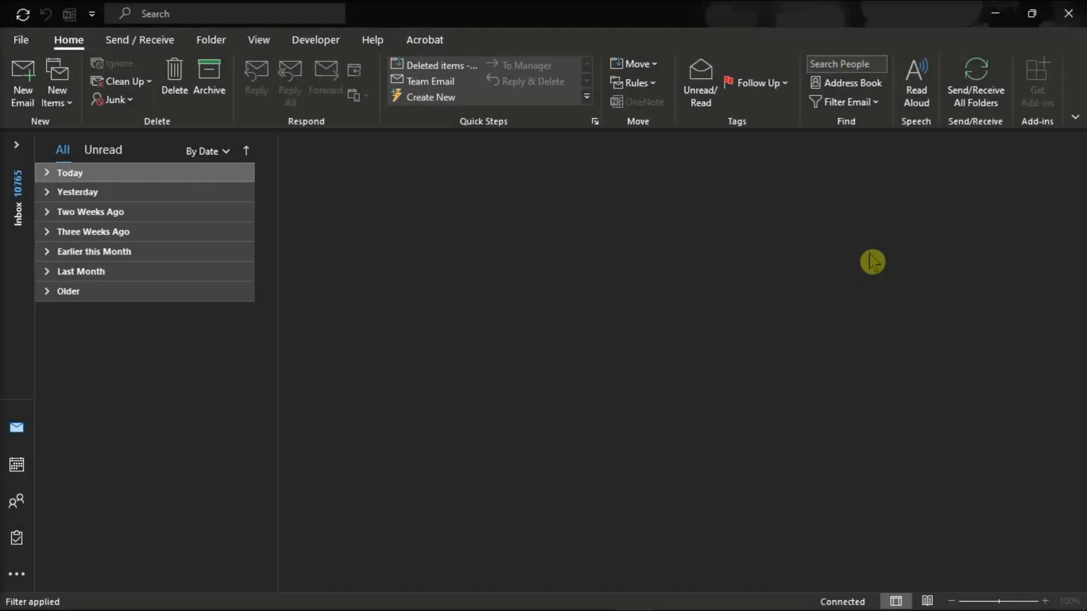
pyautogui.moveTo(172, 478)
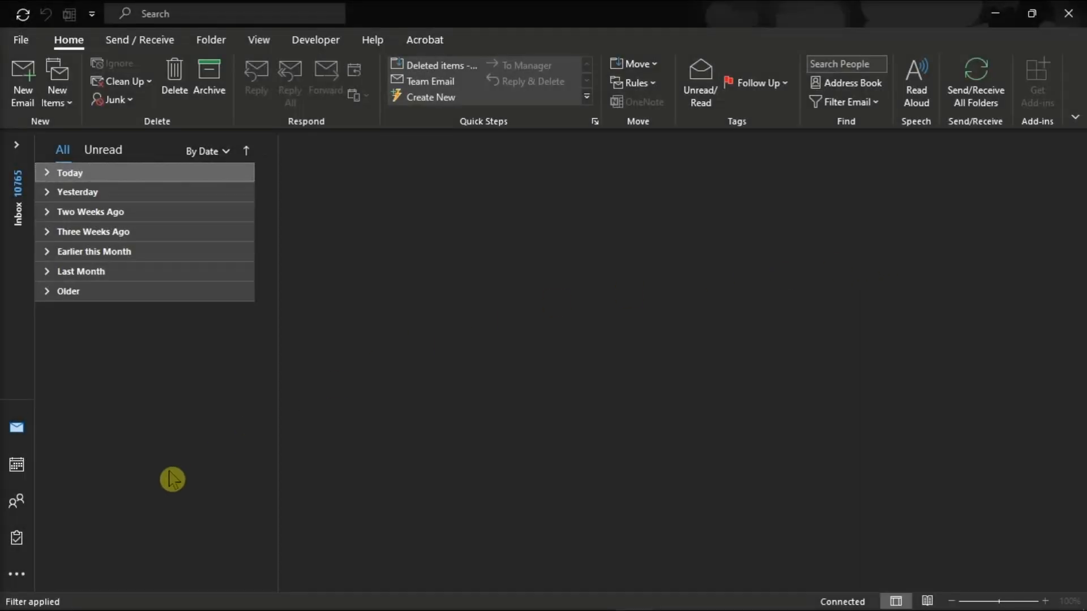
# Open Apps & features and scroll to Microsoft Office LTSC Professional Plus 2021
pyautogui.rightClick(7, 609)
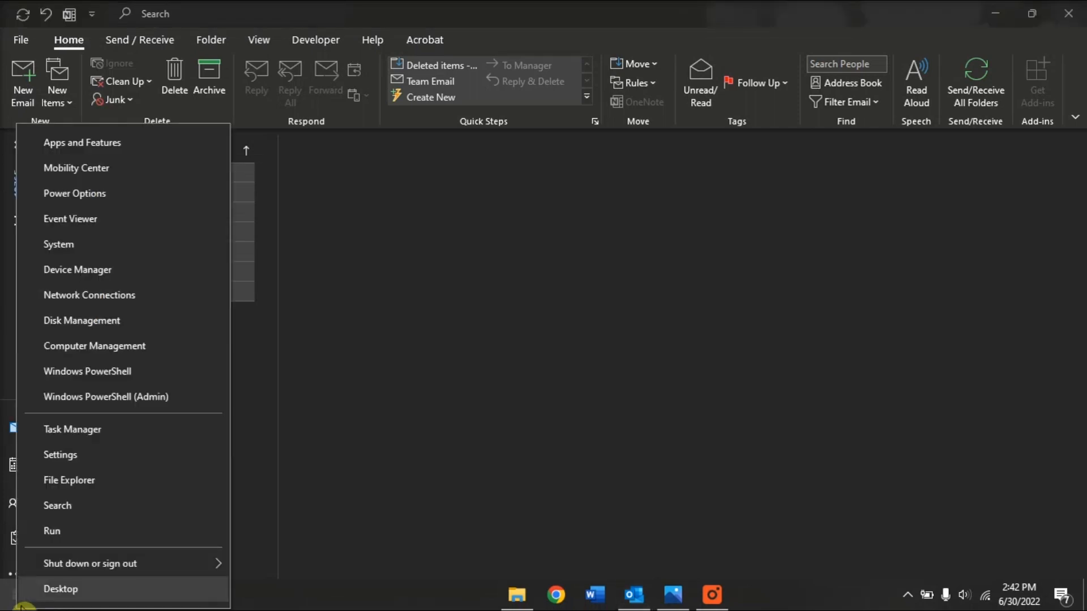
pyautogui.moveTo(109, 145)
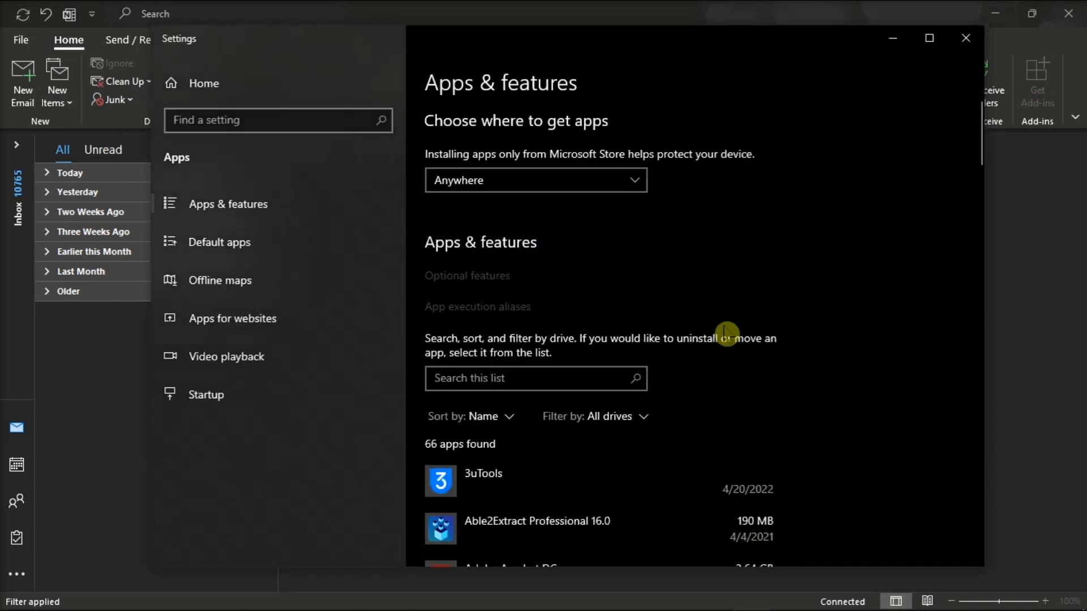
pyautogui.scroll(-3)
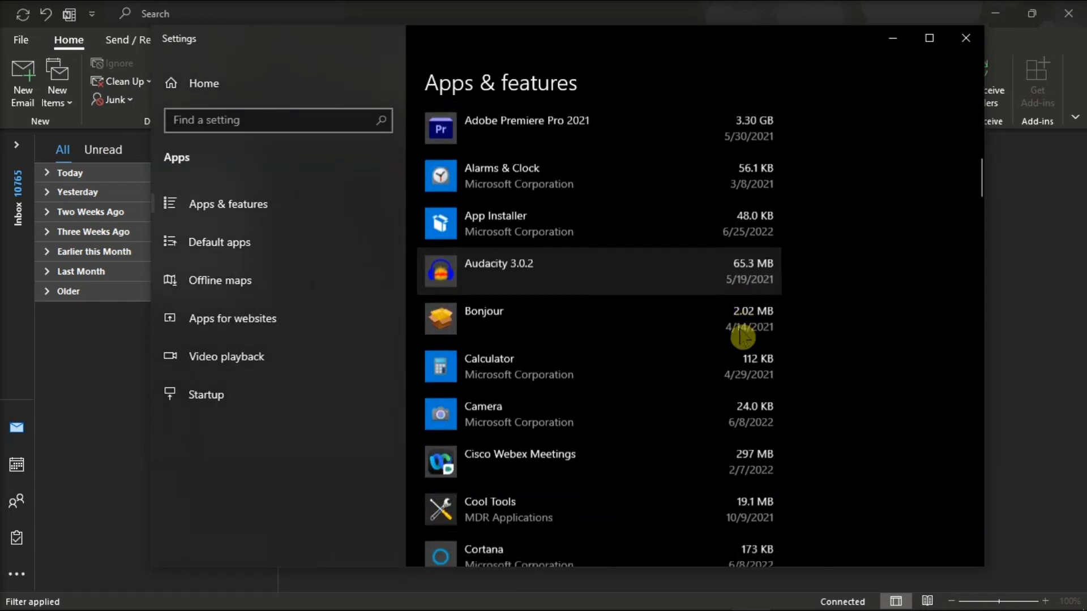
pyautogui.scroll(-3)
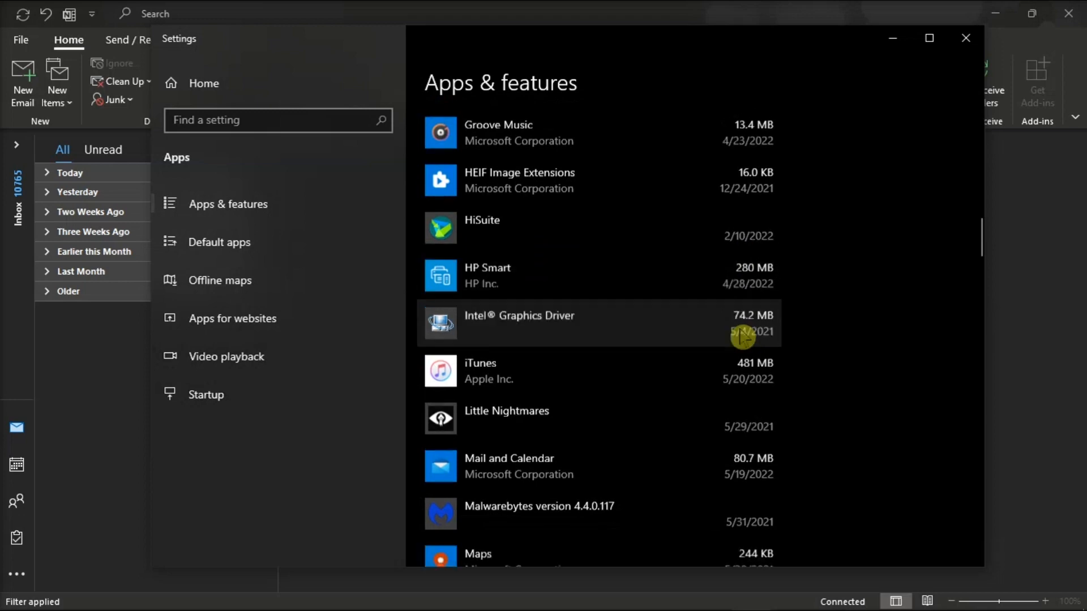
pyautogui.scroll(-3)
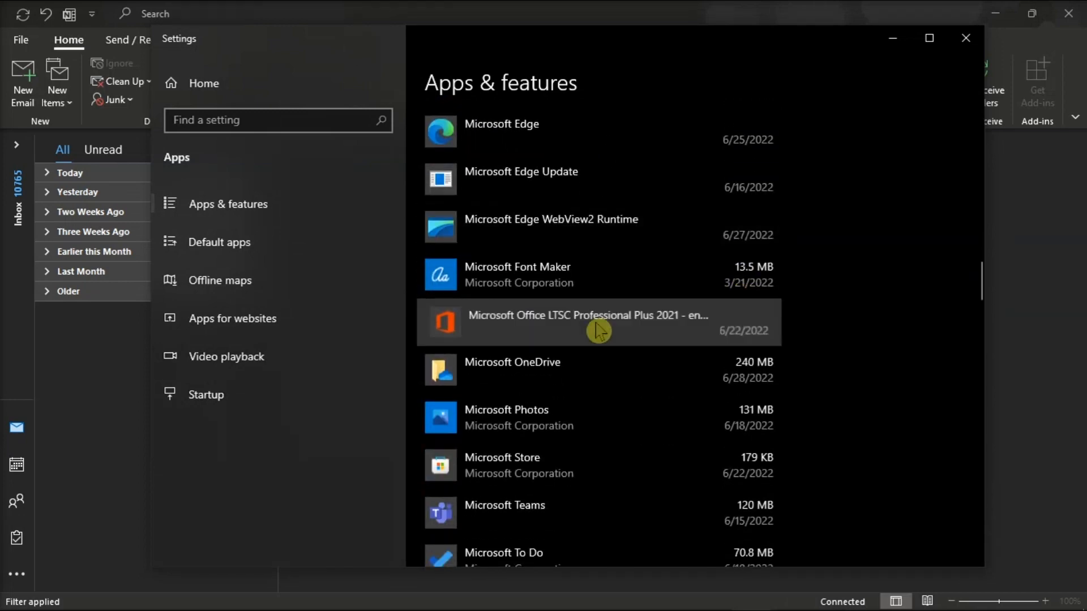
# Choose Modify on the Office entry to get the Quick Repair option
pyautogui.click(598, 322)
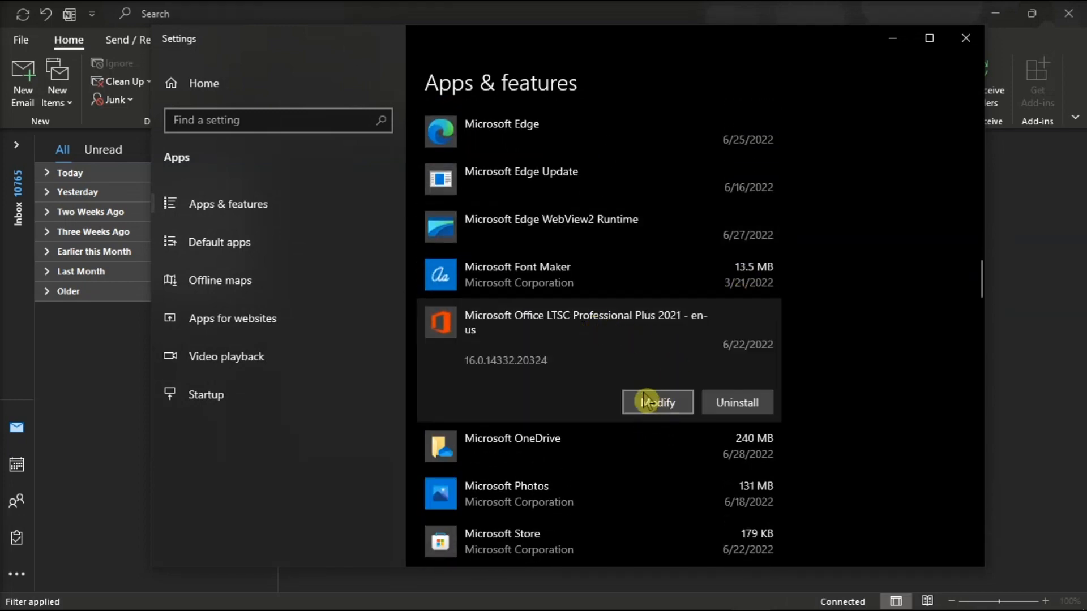
pyautogui.click(656, 402)
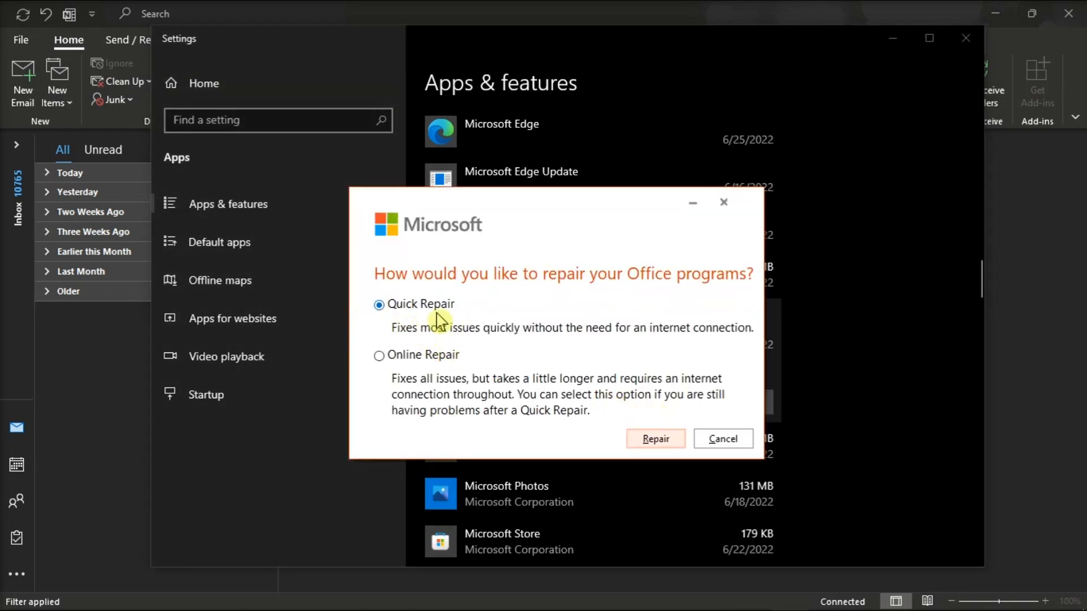
pyautogui.moveTo(600, 438)
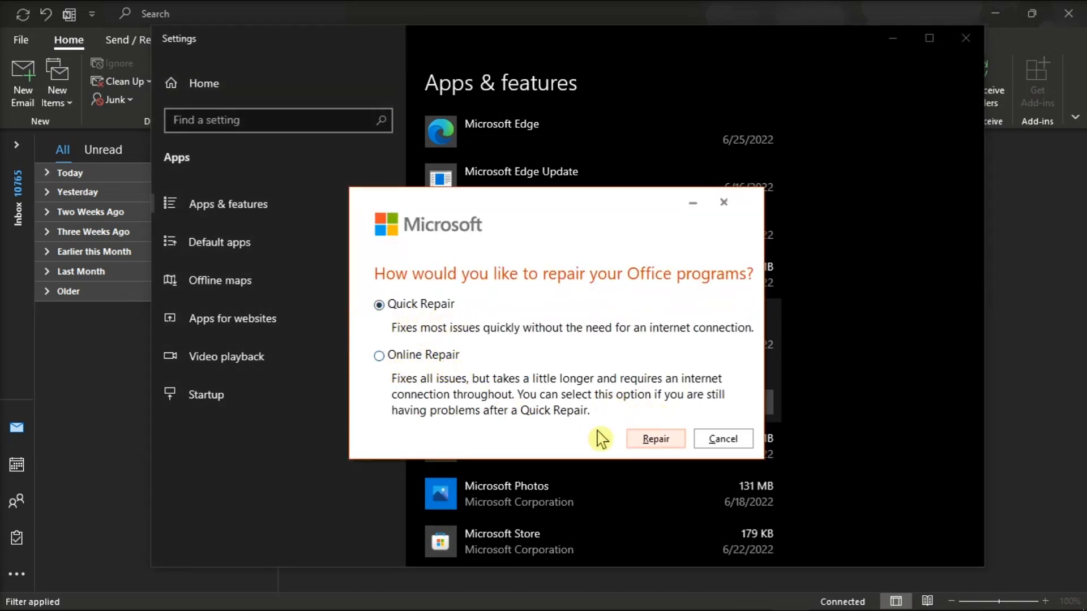
pyautogui.moveTo(655, 438)
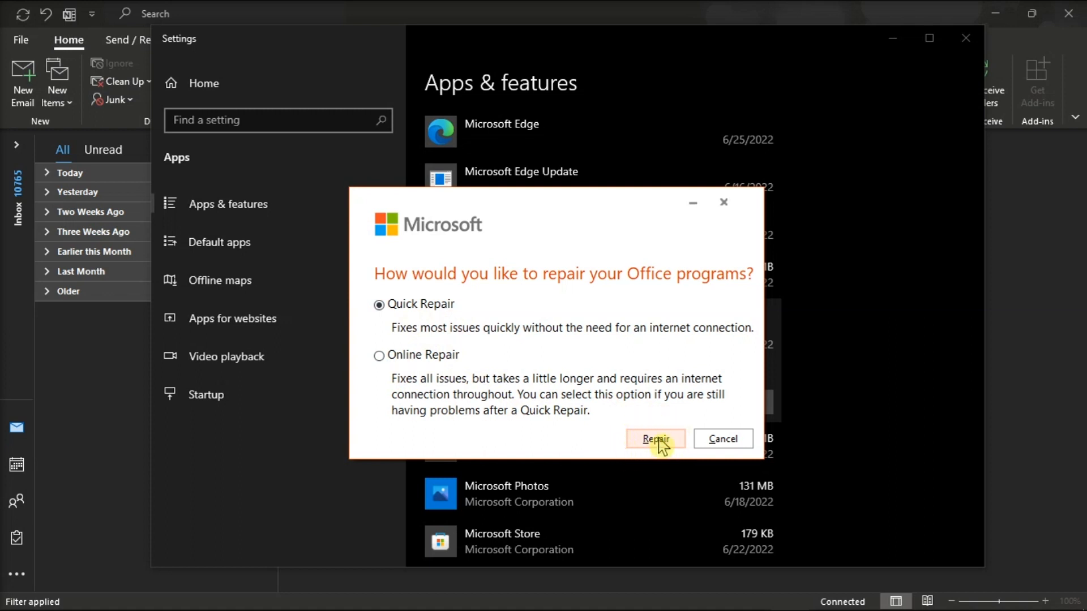